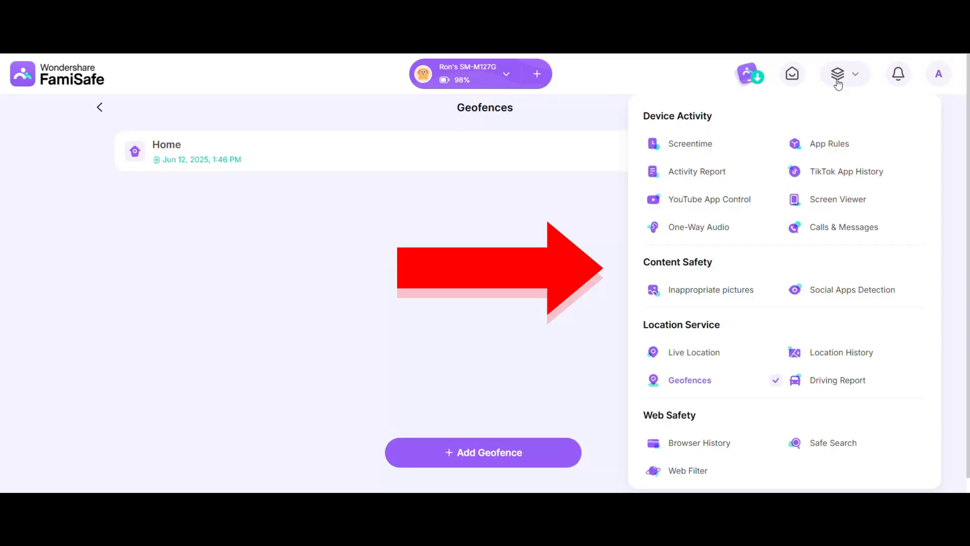
pyautogui.moveTo(760, 172)
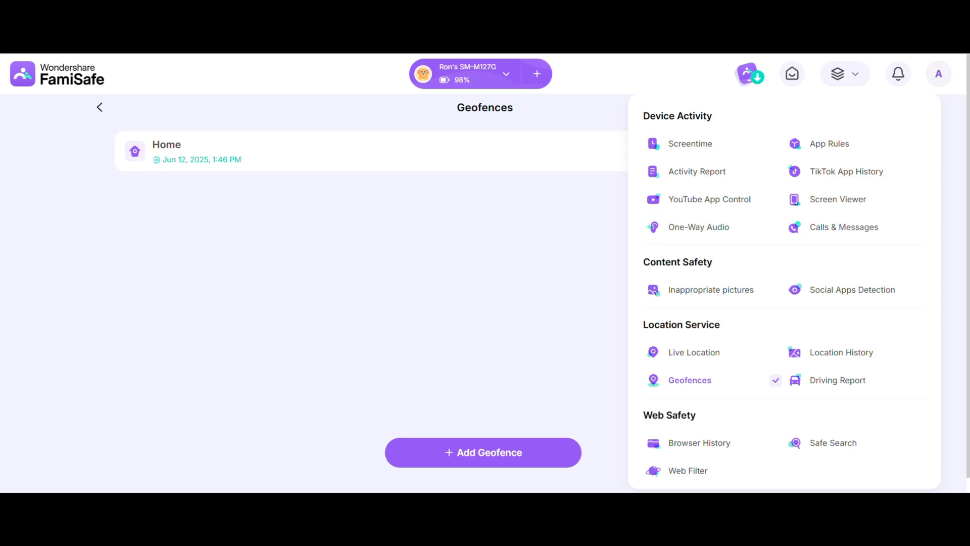
# Step: Show the child device's live location and current address on the map
pyautogui.click(694, 352)
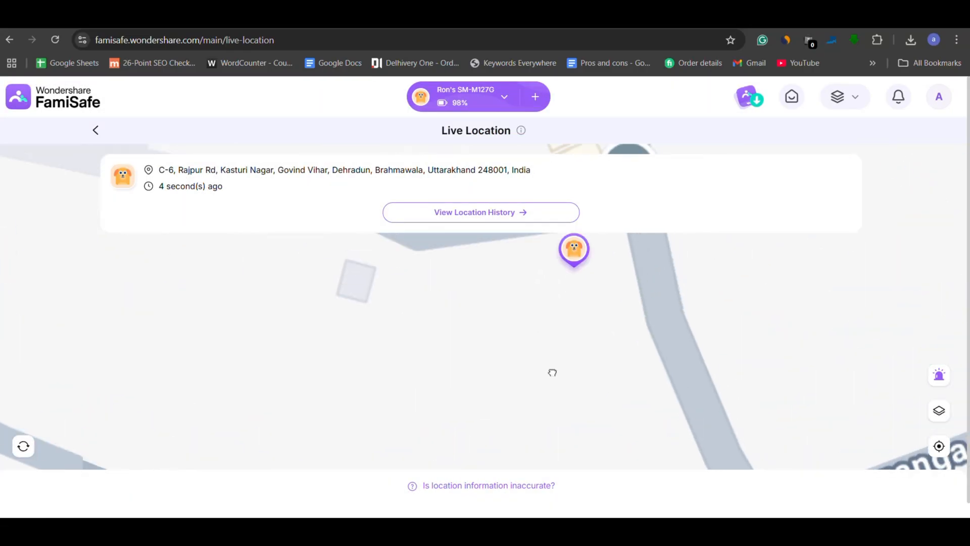
# Step: Review today's location history, then list the geofences including Home
pyautogui.click(481, 212)
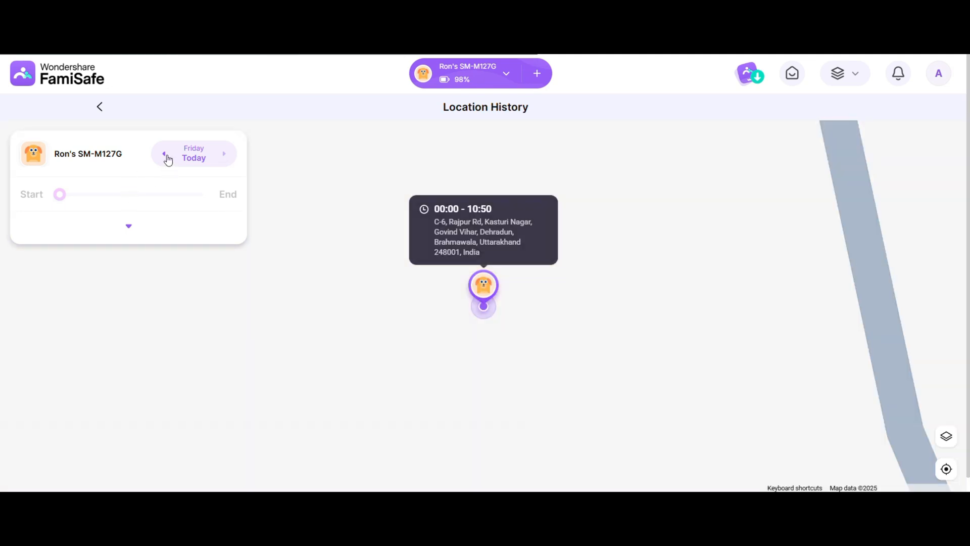
pyautogui.click(164, 154)
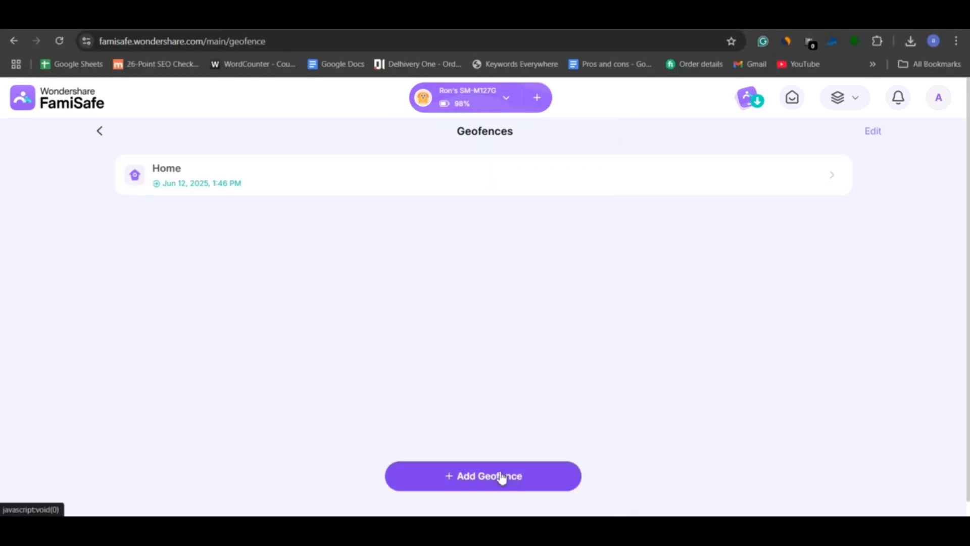
# Step: Inspect a new geofence's 776m radius, then review the Home zone's enter and leave records
pyautogui.click(483, 476)
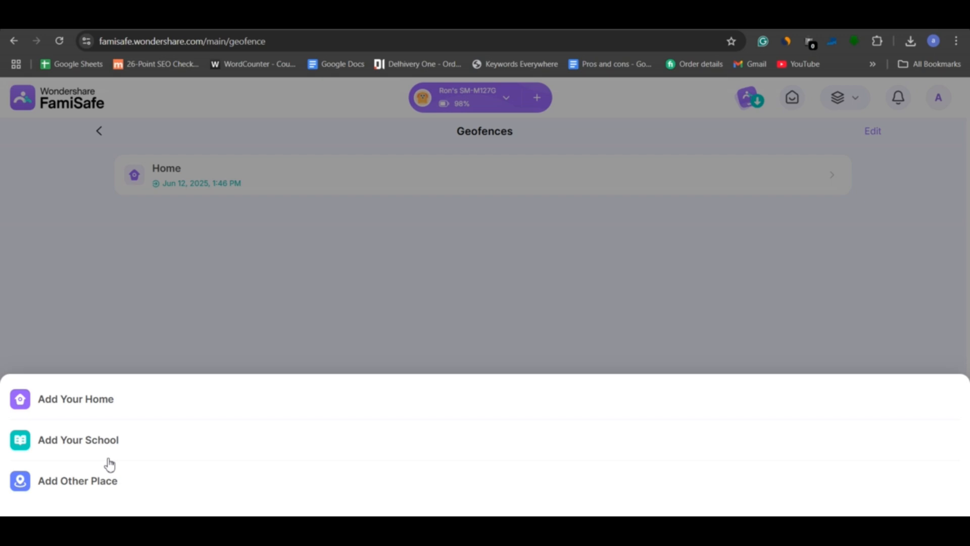
pyautogui.moveTo(110, 486)
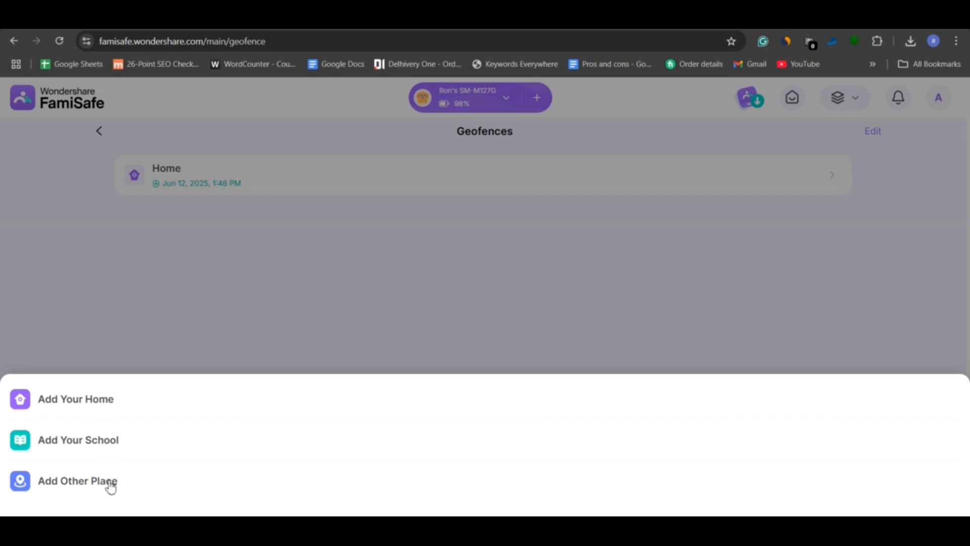
pyautogui.click(76, 398)
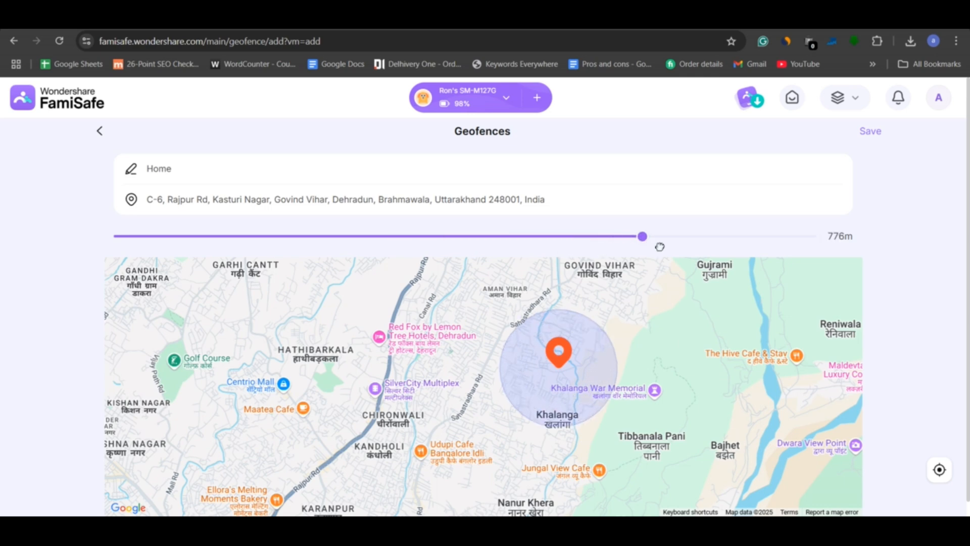
pyautogui.click(869, 131)
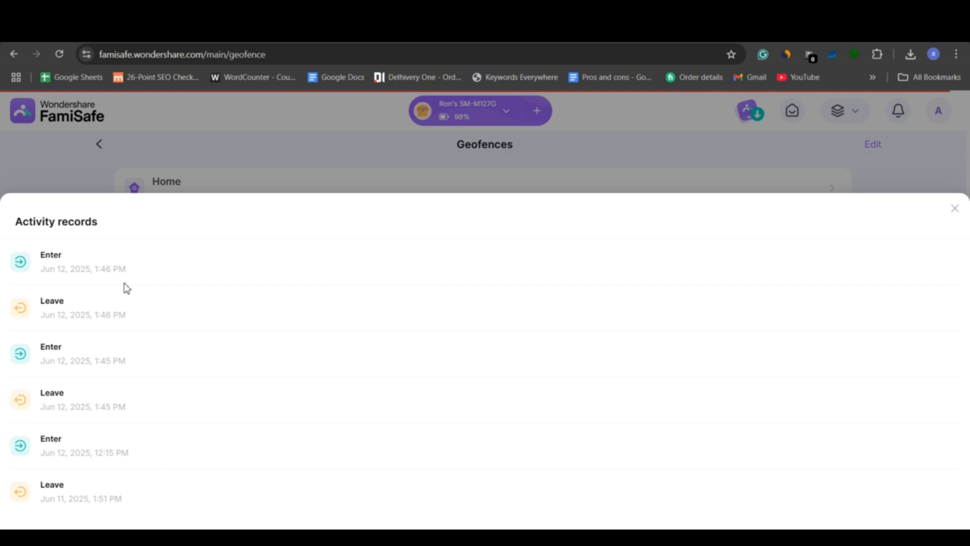
pyautogui.click(956, 209)
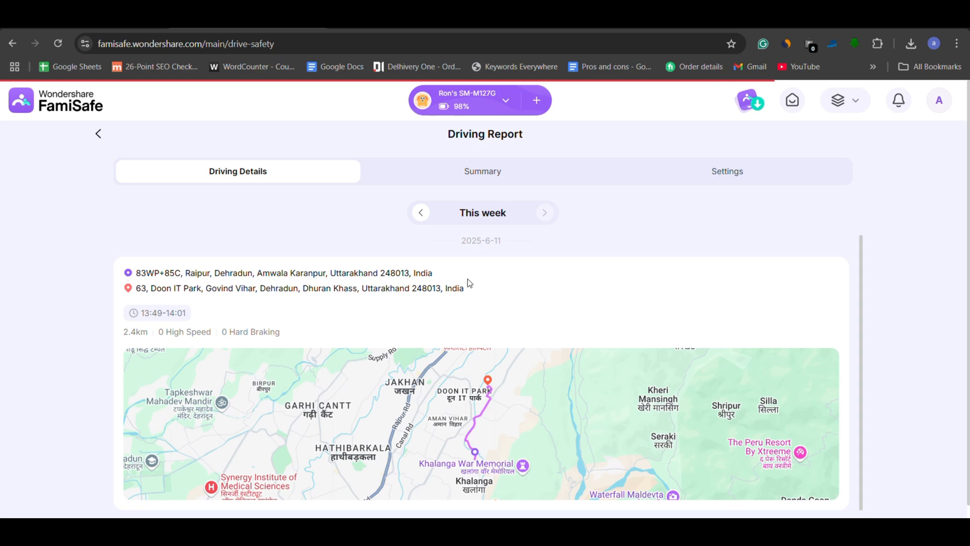
pyautogui.moveTo(501, 184)
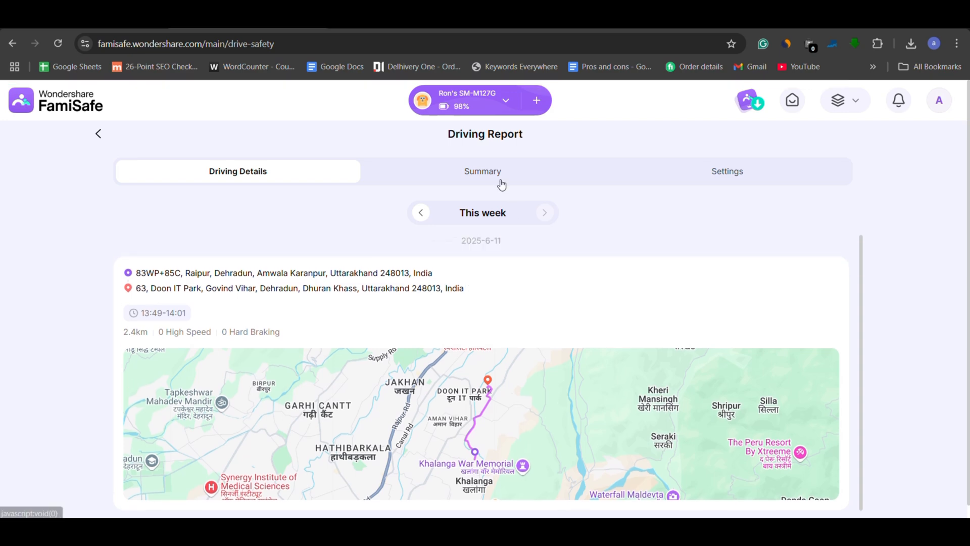
# Step: Check the high-speed alert limit and the driving summary showing a 41.9km/h top speed
pyautogui.click(482, 171)
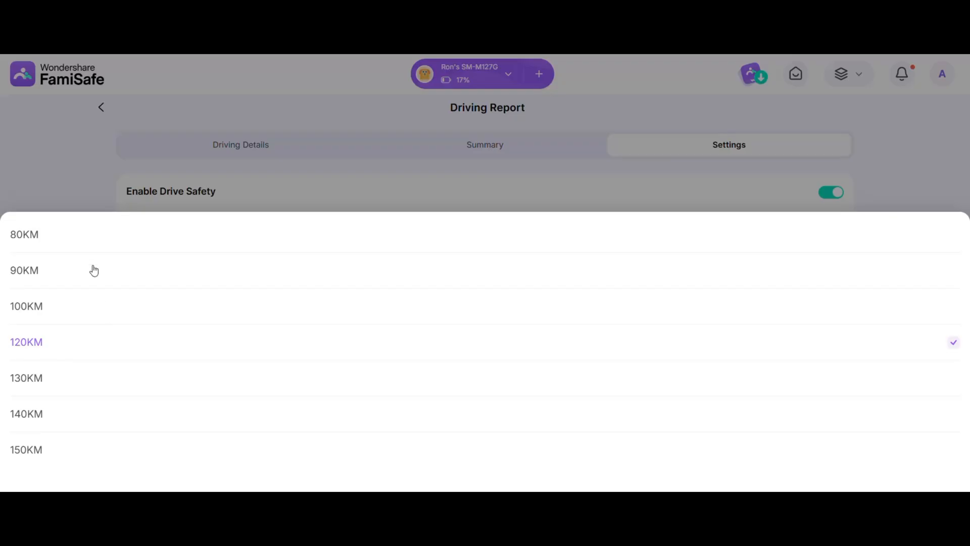
pyautogui.click(24, 233)
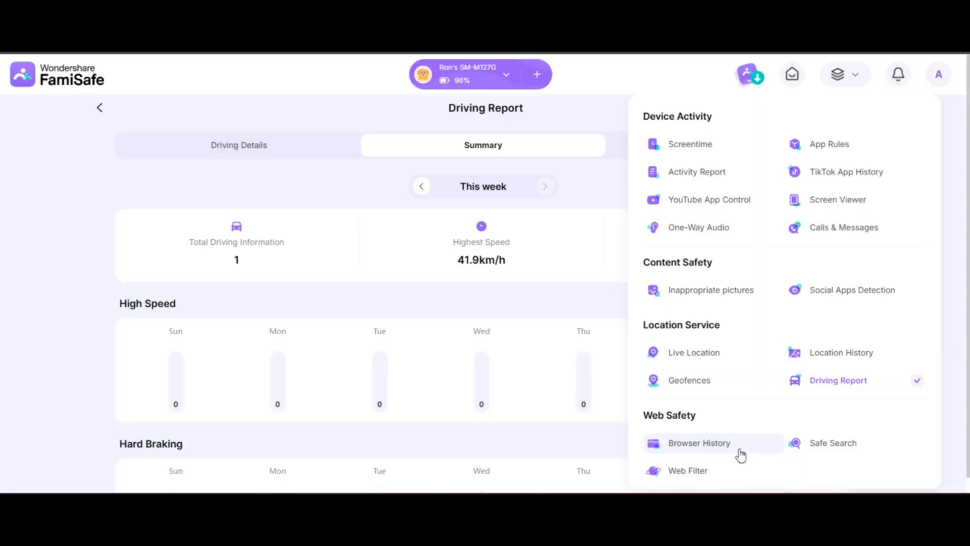
# Step: Review the child's browser history for today and the previous day, finding no records
pyautogui.click(699, 443)
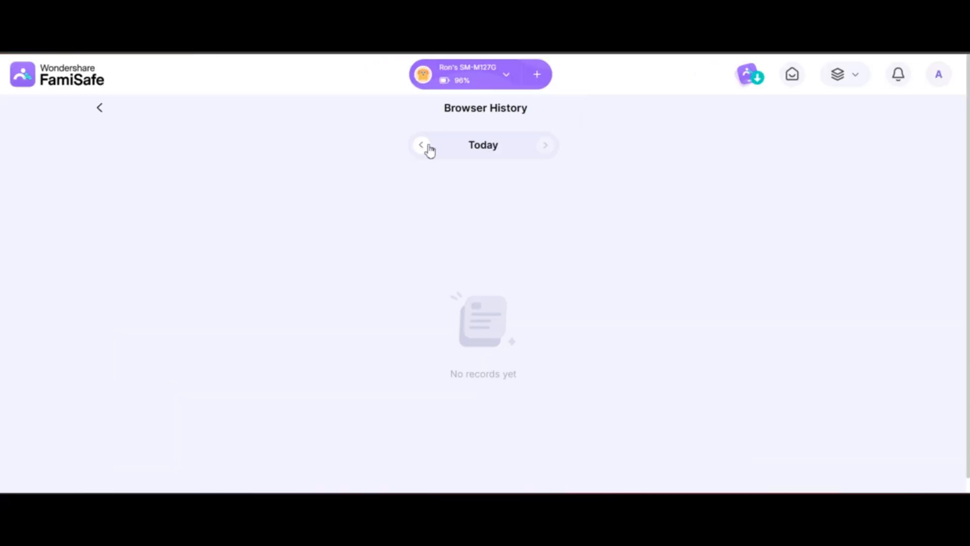
pyautogui.click(421, 145)
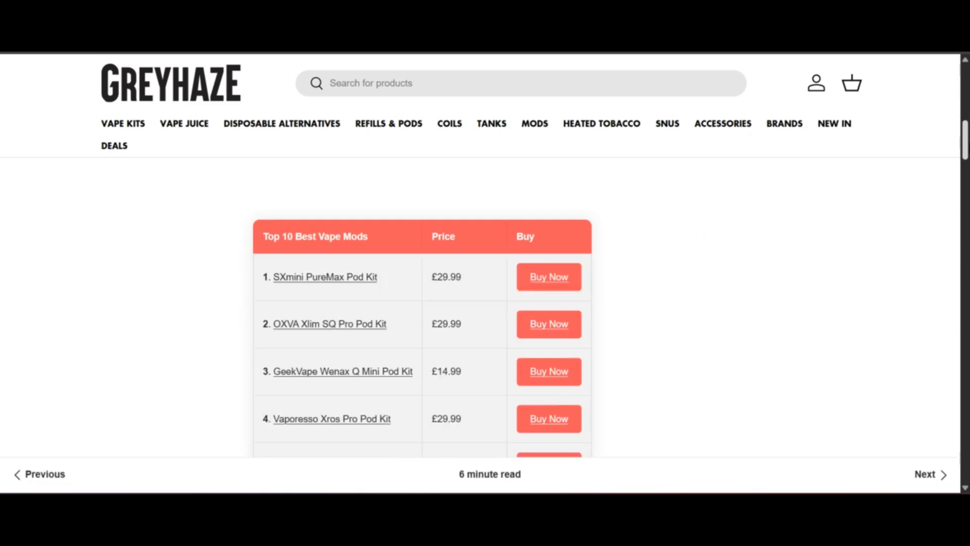
pyautogui.scroll(-3)
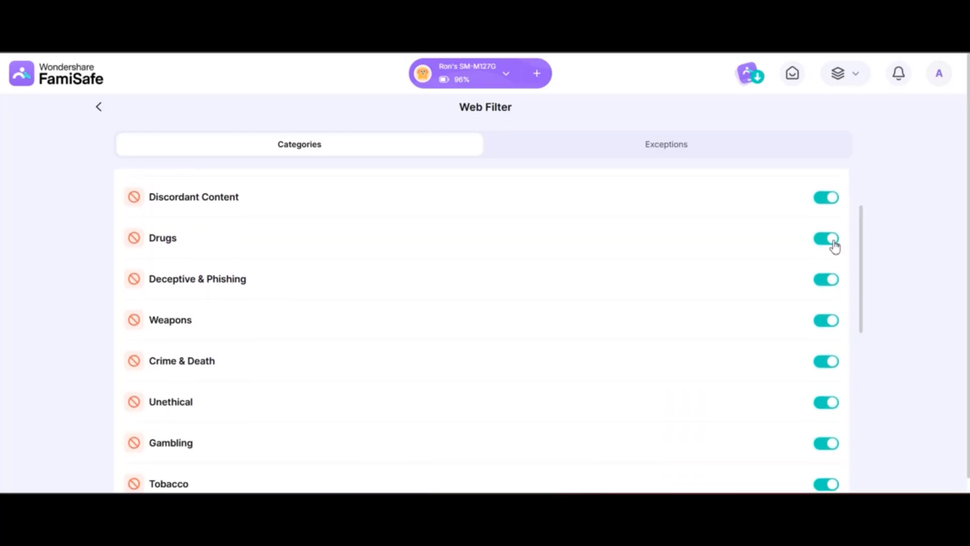
# Step: Allow the Drugs category in Web Filter, check the empty exceptions list, return to Browser History
pyautogui.click(826, 239)
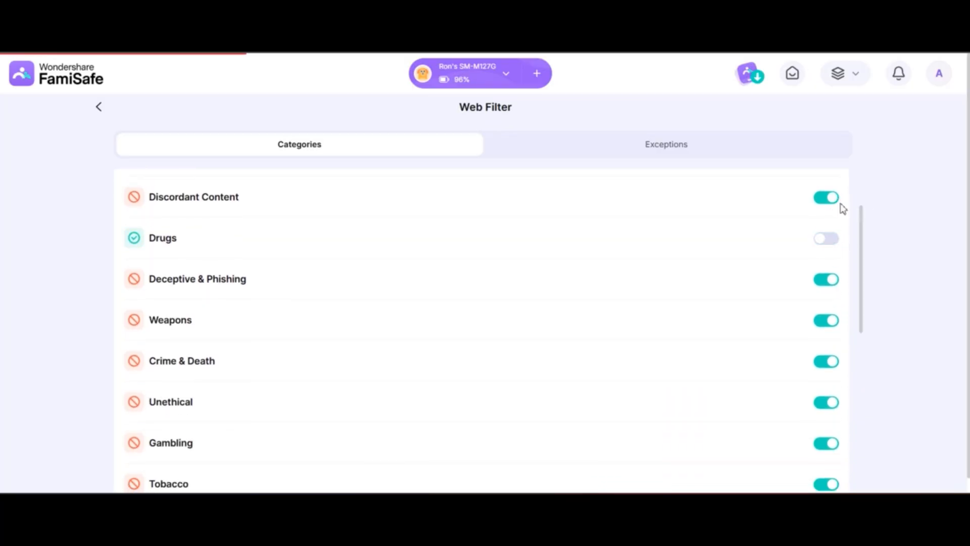
pyautogui.click(667, 144)
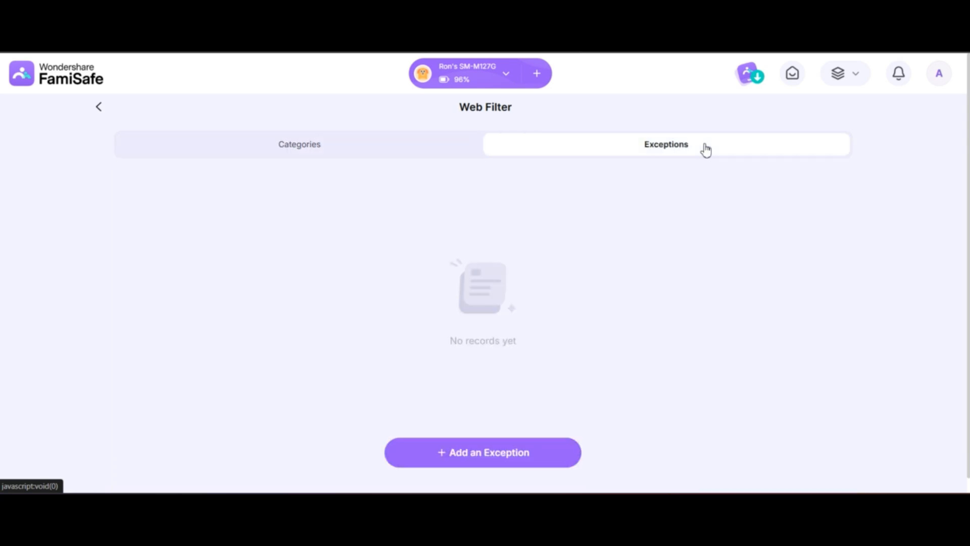
pyautogui.click(482, 452)
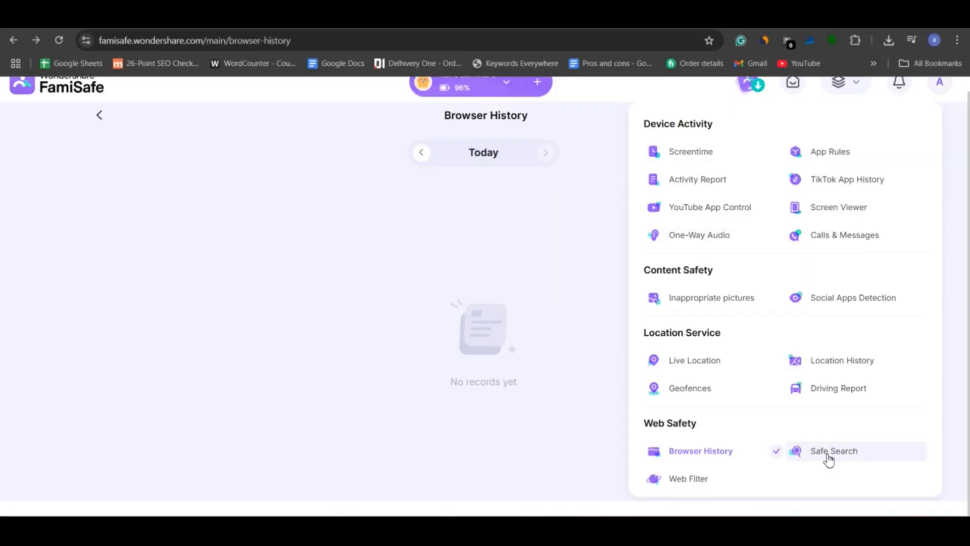
# Step: Review Safe Search flagged searches 'violence' and 'best vapes', then the Suspicious Words Library
pyautogui.click(834, 451)
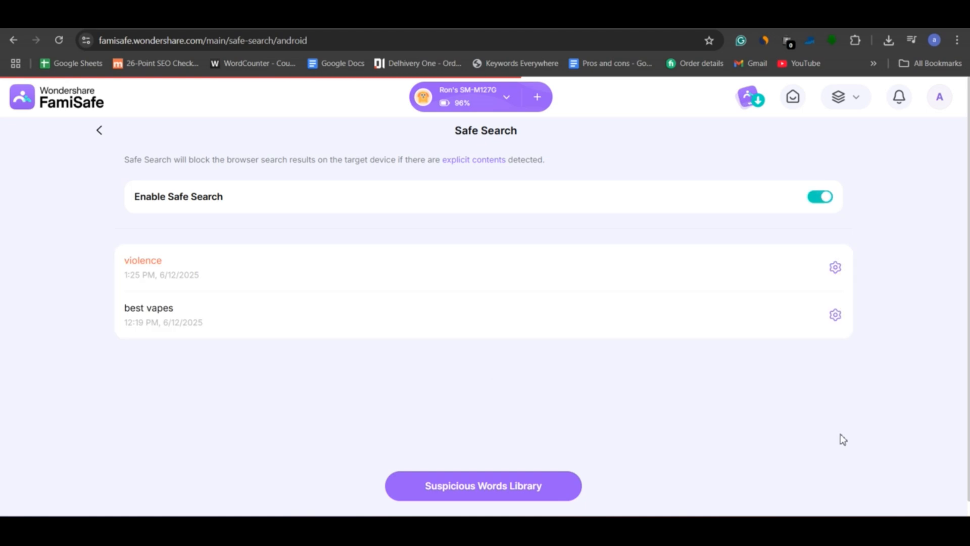
pyautogui.moveTo(166, 264)
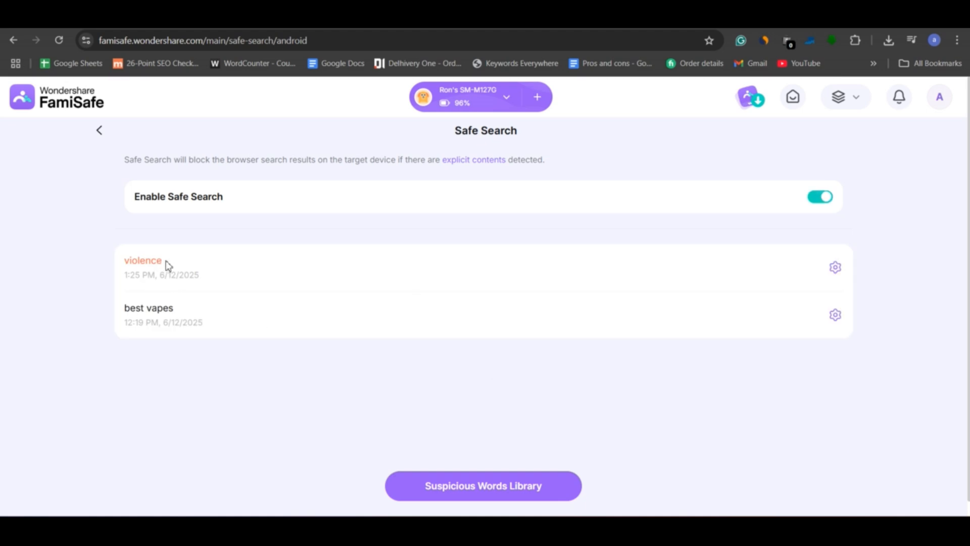
pyautogui.moveTo(489, 472)
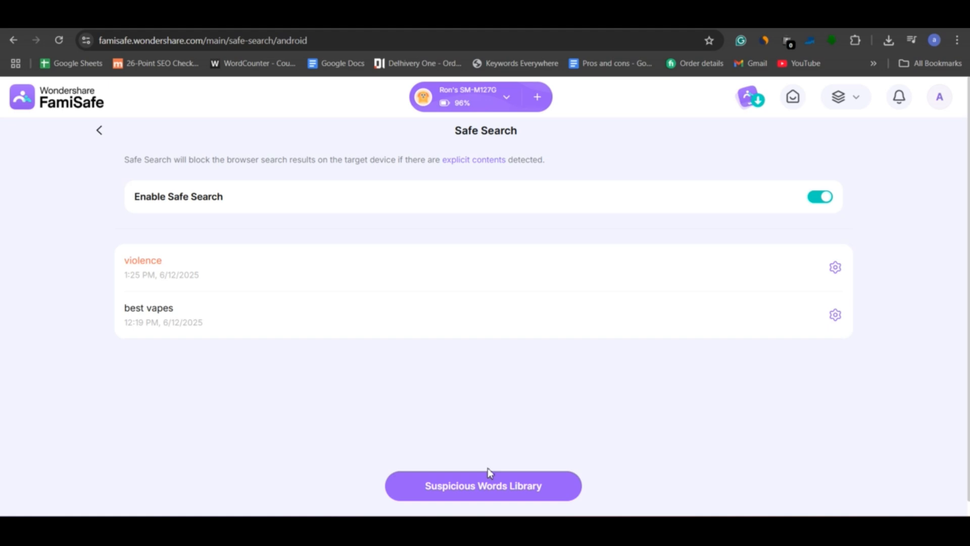
pyautogui.click(483, 485)
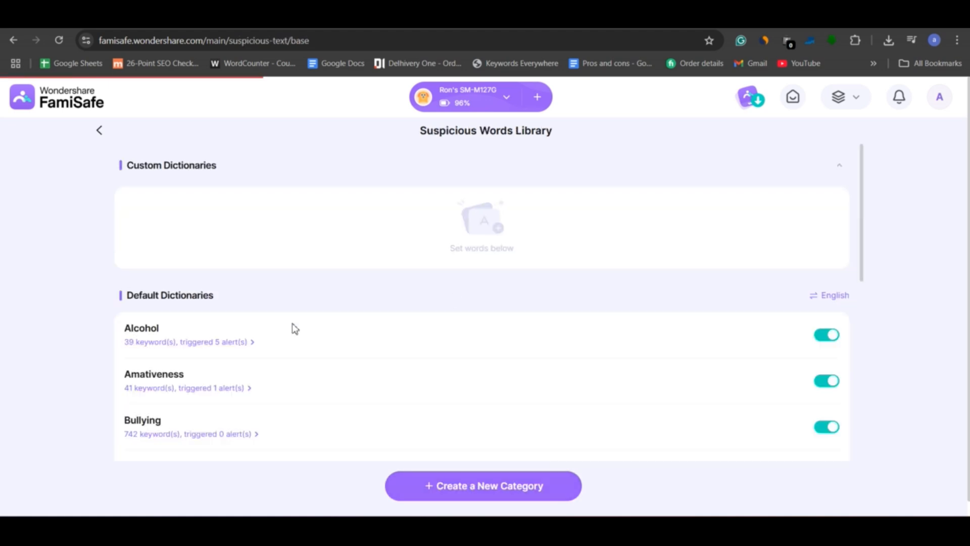